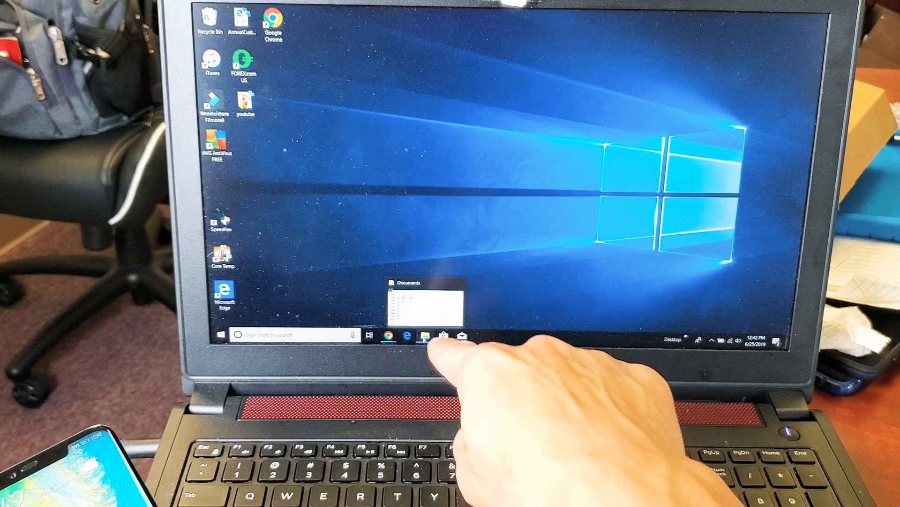
Restore the Documents folder window from the taskbar onto the desktop.
left_click(425, 335)
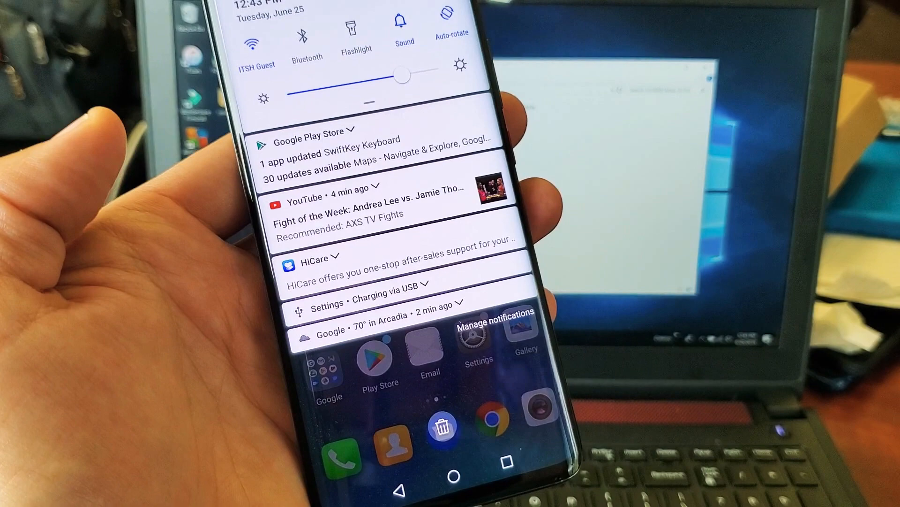
Expand the 'Charging via USB' notification and show the 'Use USB to' connection options.
left_click(367, 303)
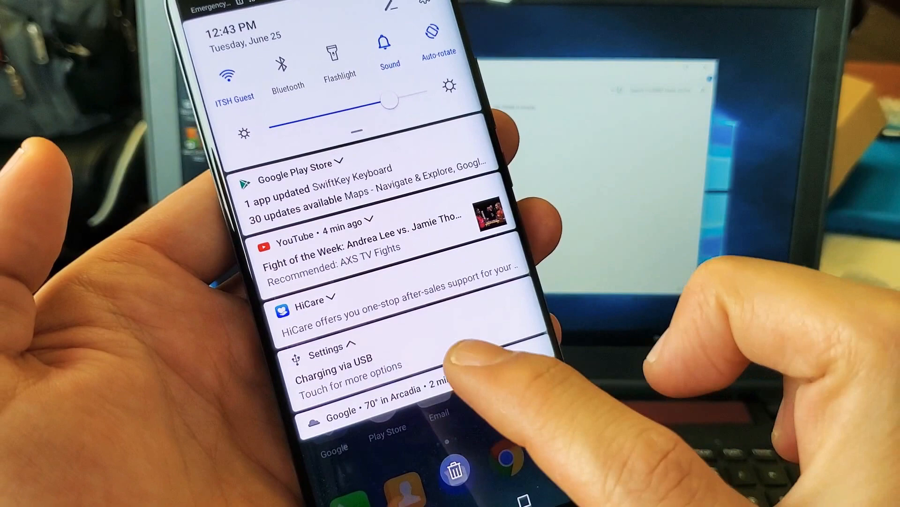
left_click(350, 368)
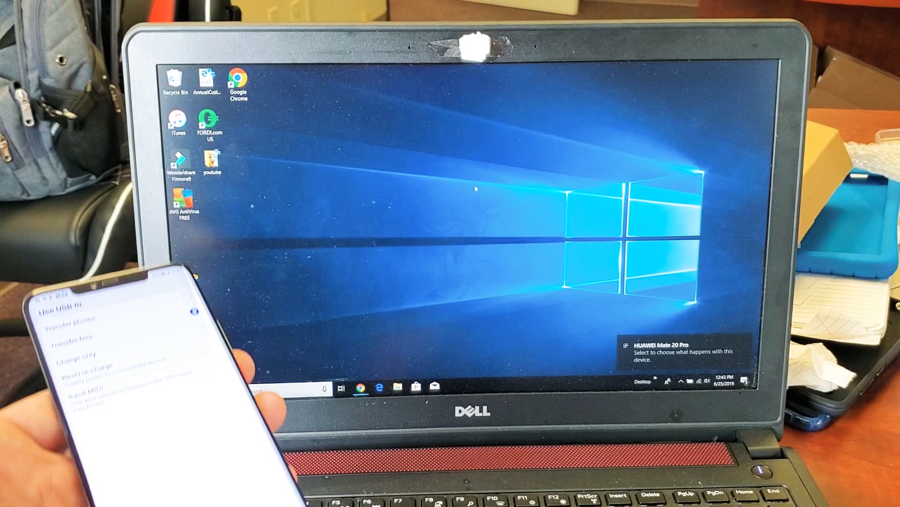
Browse the HUAWEI Mate 20 Pro from its notification into Internal storage.
left_click(397, 385)
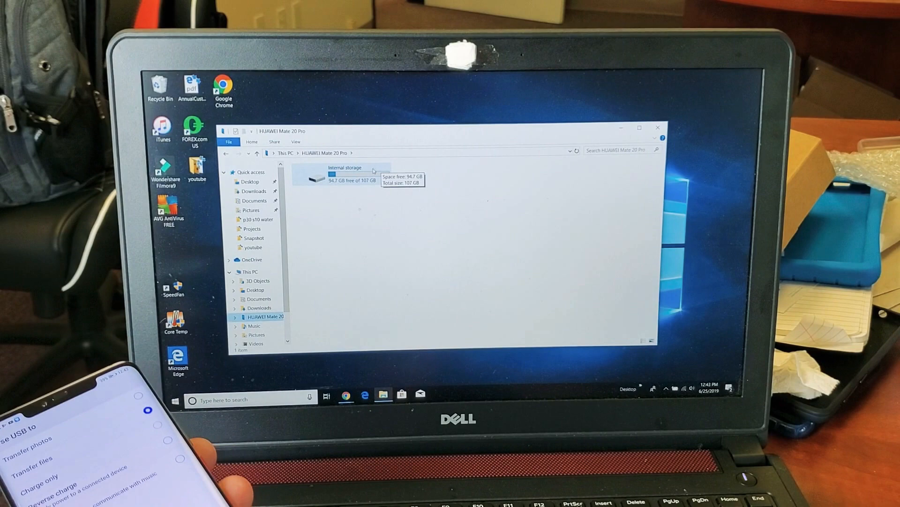
double_click(344, 176)
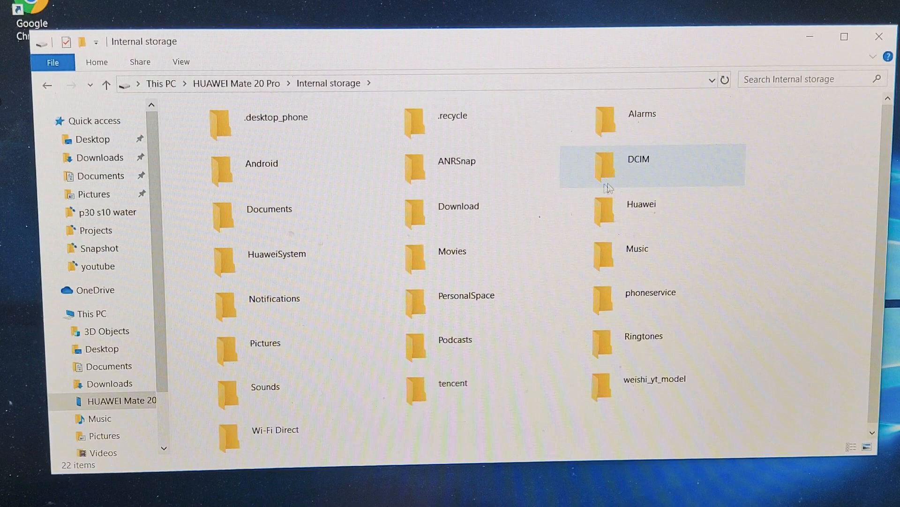
Enter the DCIM Camera folder and browse down through the phone's photos.
left_click(638, 165)
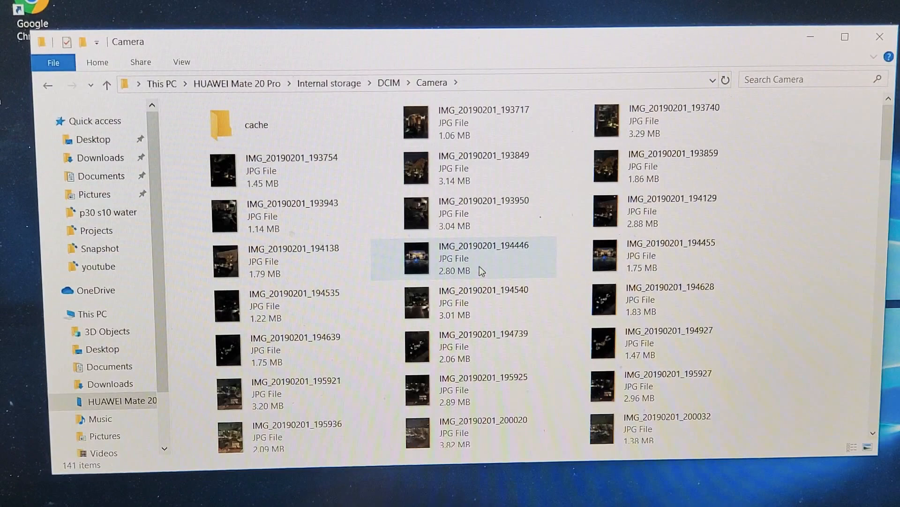
scroll("down", 3)
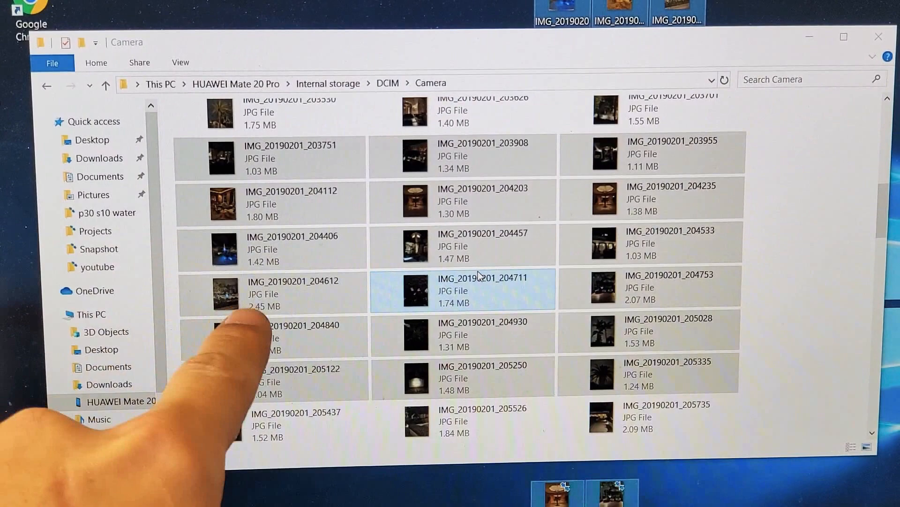
scroll("down", 3)
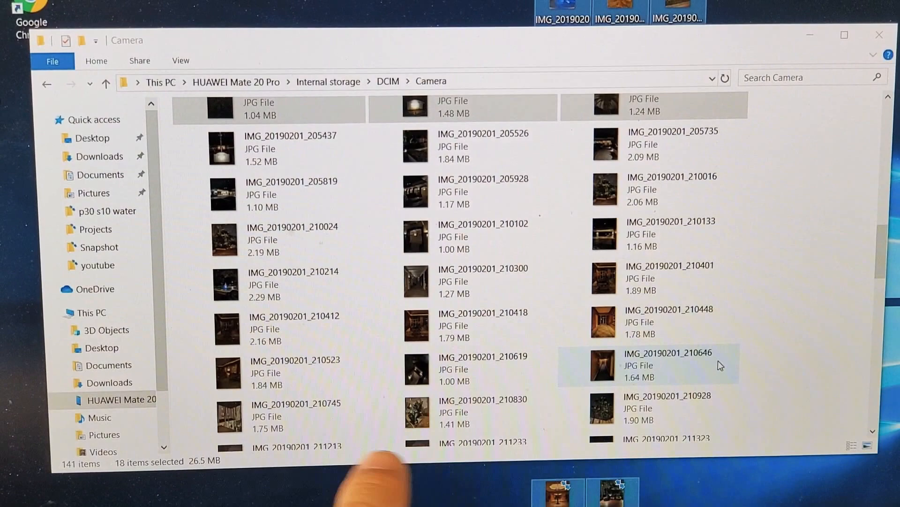
scroll("down", 3)
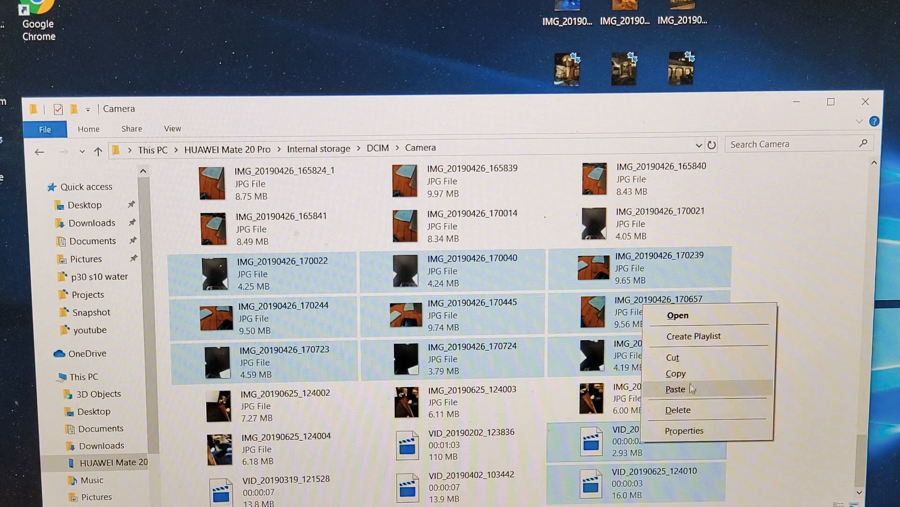
left_click(93, 240)
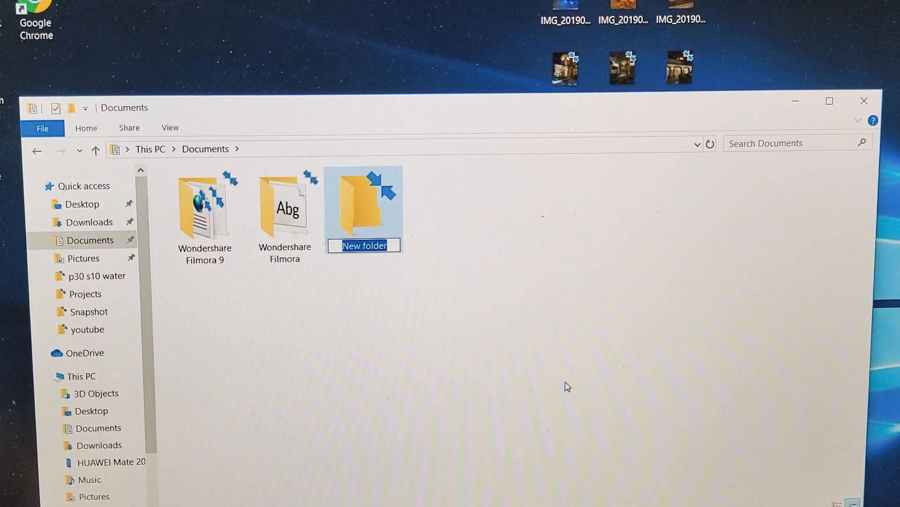
Name the new Documents folder 'mate 20 pro'.
type("mate 20 pro")
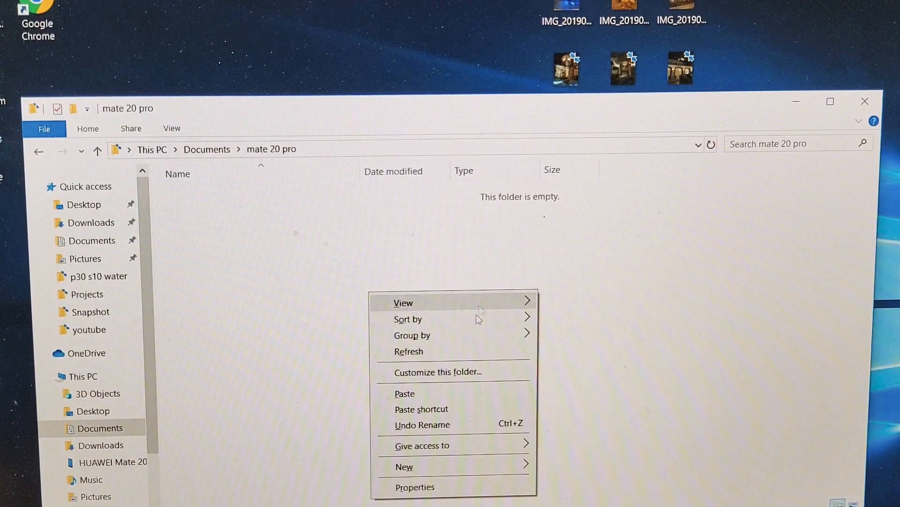
Paste the copied phone photos and videos into the empty 'mate 20 pro' folder.
left_click(404, 393)
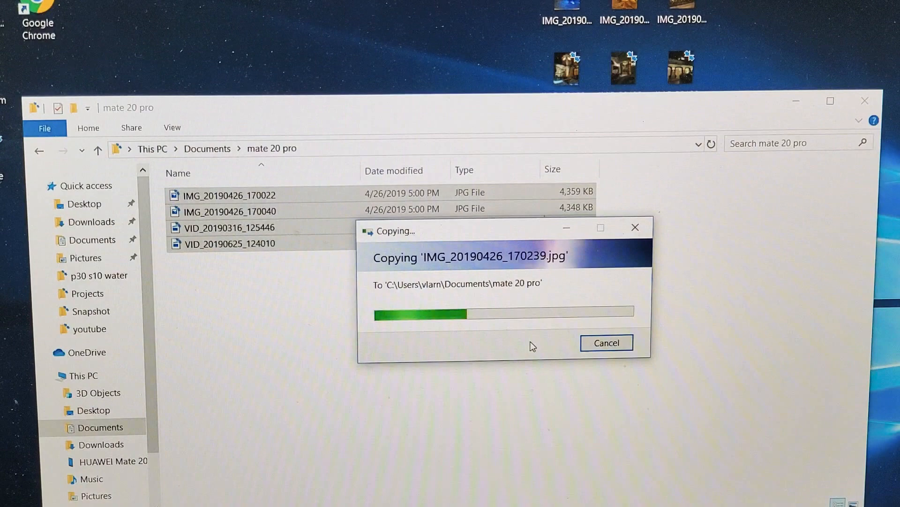